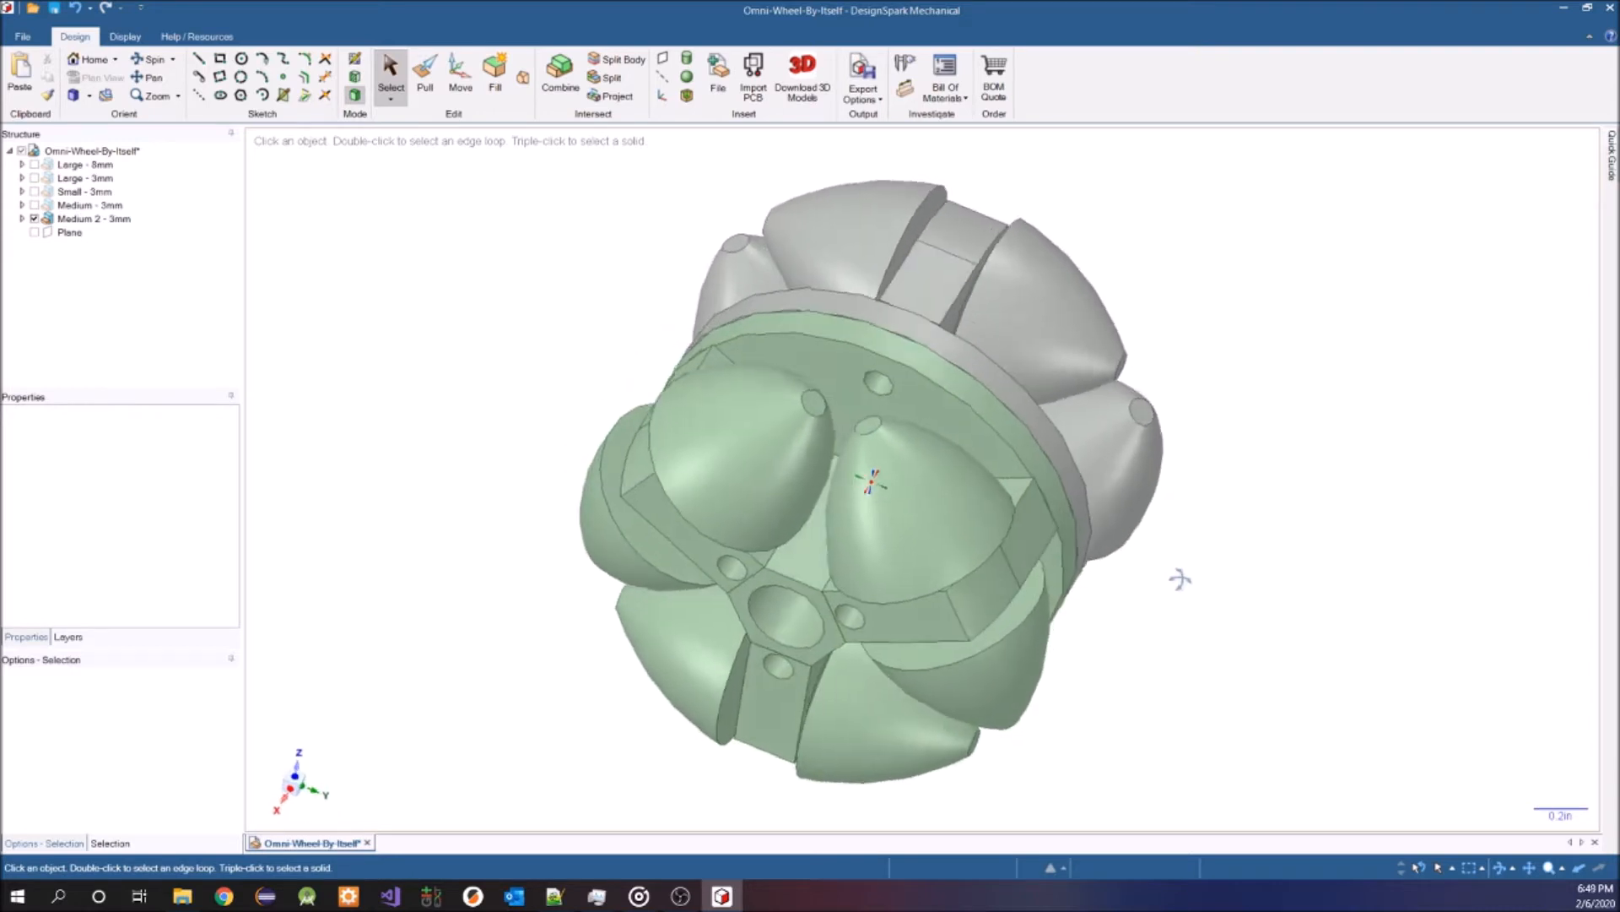
- Rotate the omni-wheel slightly and select the outer face of a grey roller on the far half
left_click_drag(873, 482, 881, 506)
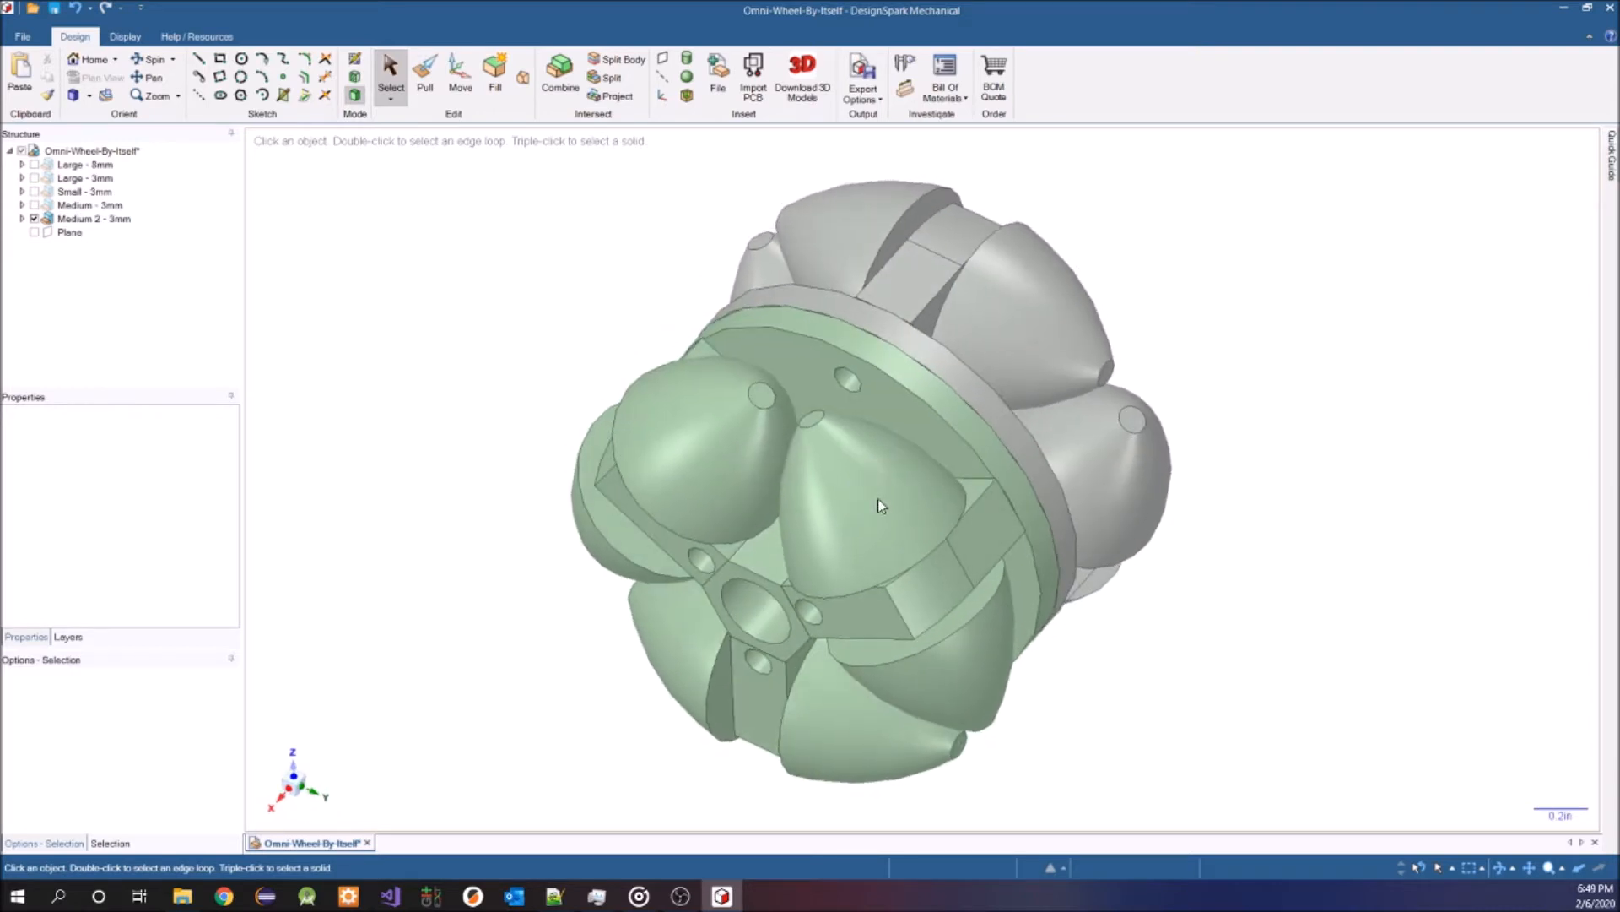
left_click(1043, 323)
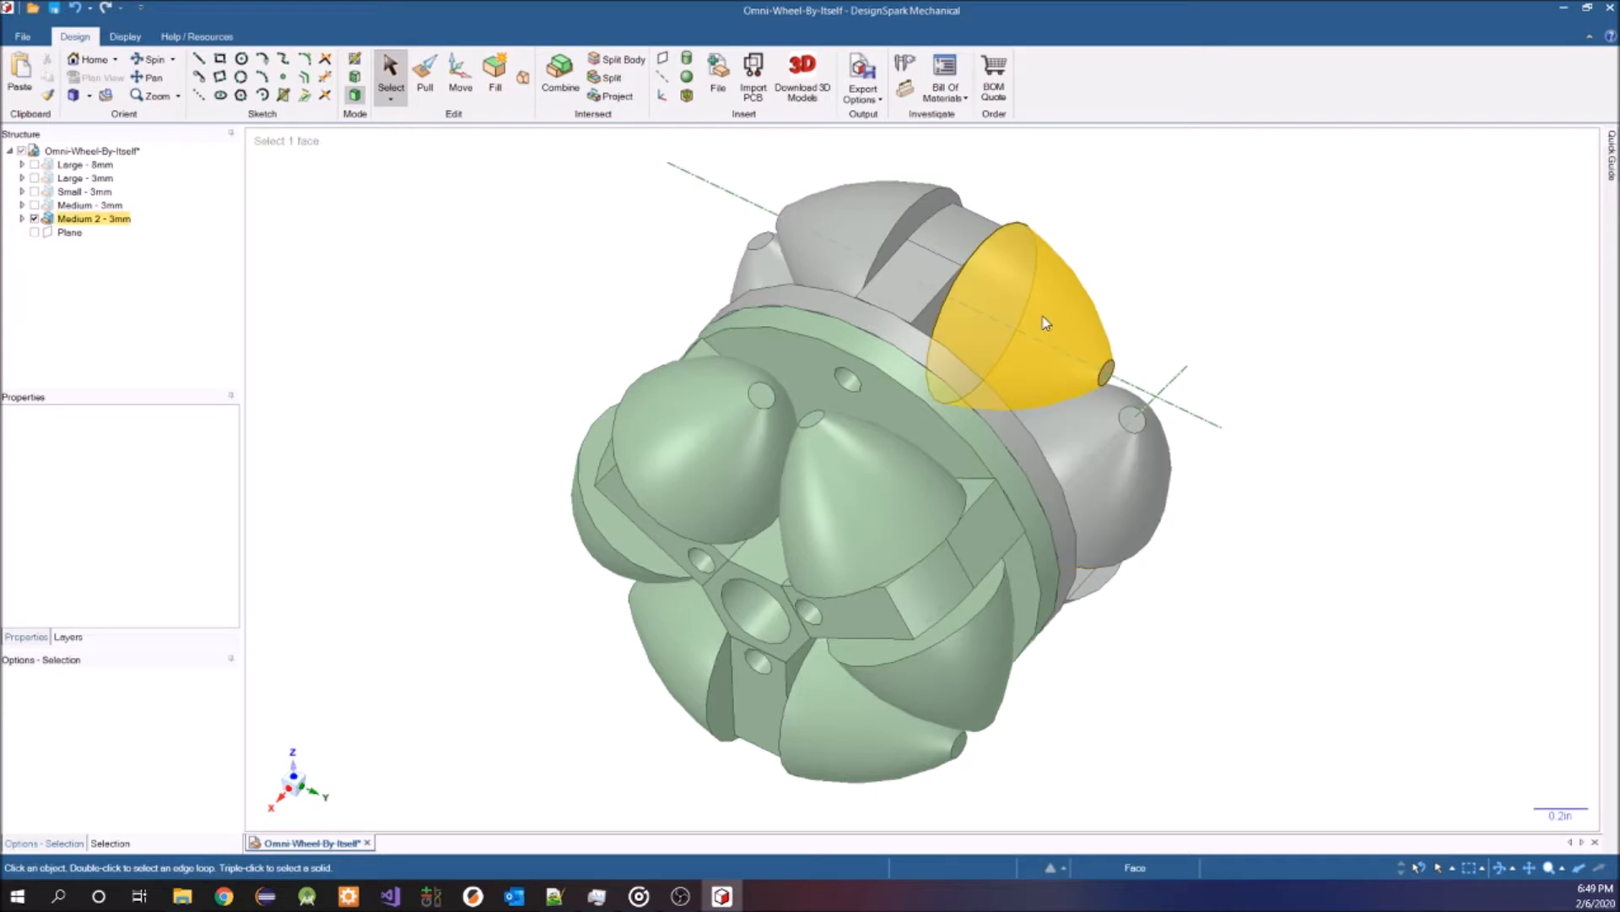